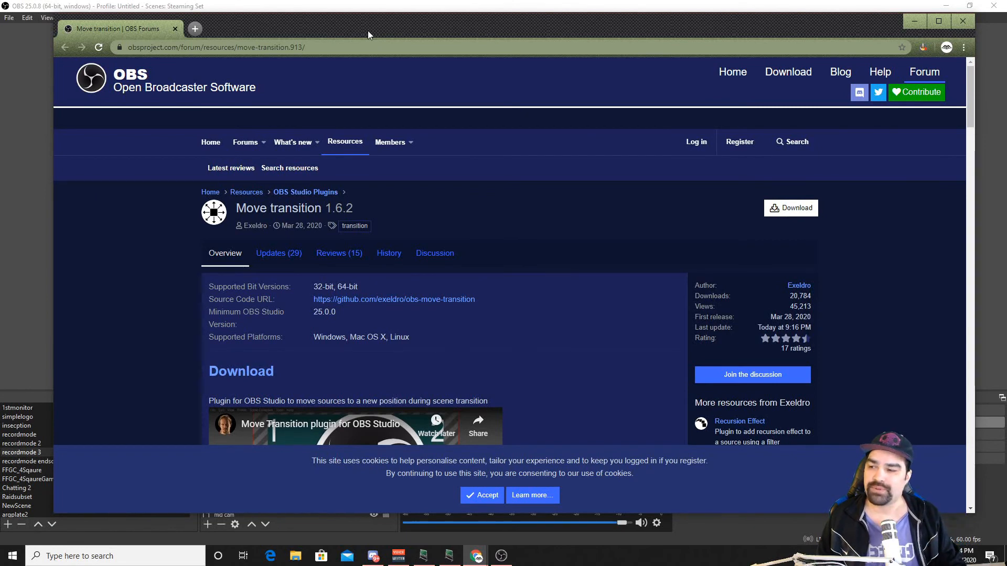
{"action": "mouse_move", "coordinate": [576, 39]}
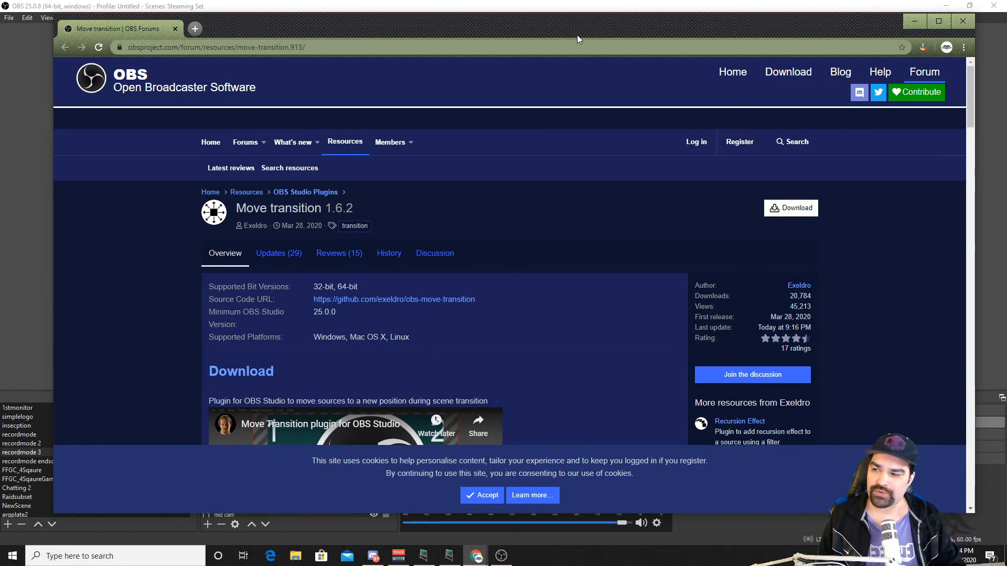
{"action": "mouse_move", "coordinate": [667, 113]}
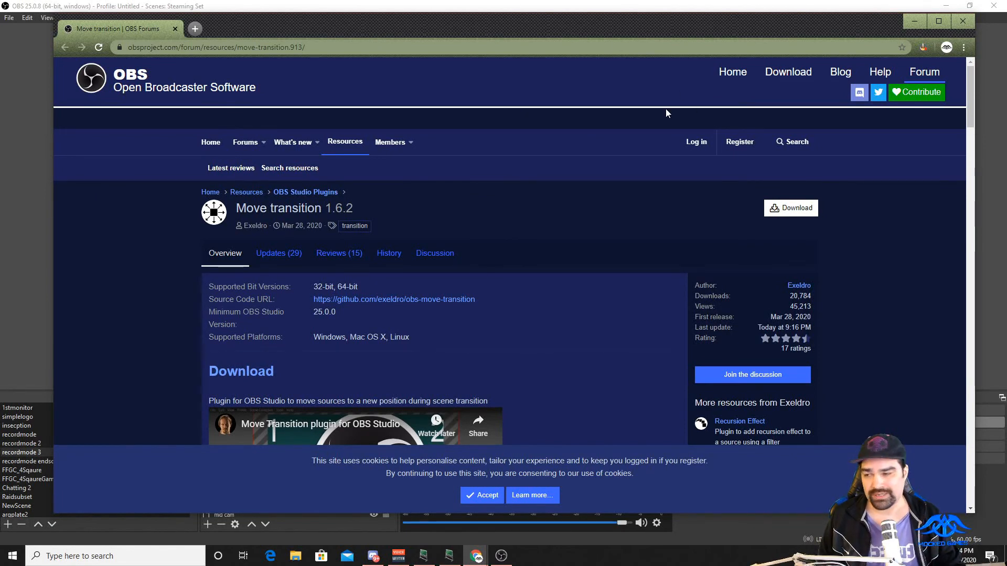
{"action": "mouse_move", "coordinate": [748, 227]}
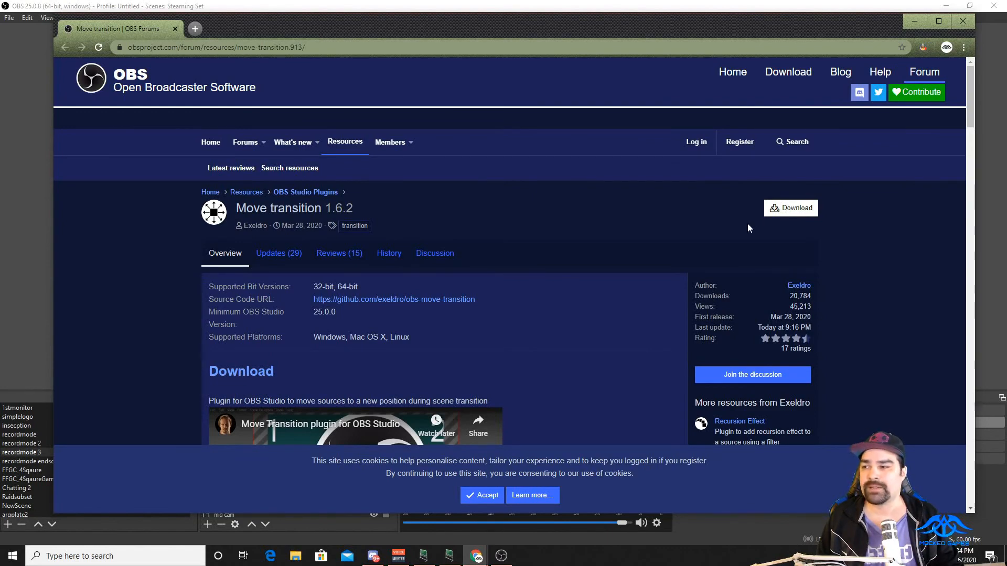
{"action": "mouse_move", "coordinate": [791, 211]}
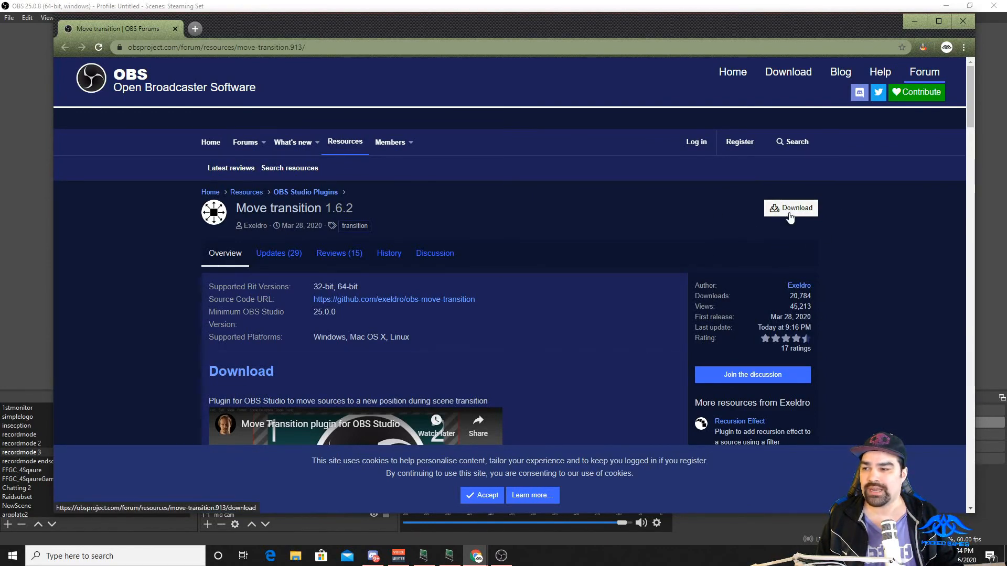
- Copy the data and obs-plugins folders from the move-transition-1.6.2-win64 zip in File Explorer
{"action": "left_click", "coordinate": [791, 208]}
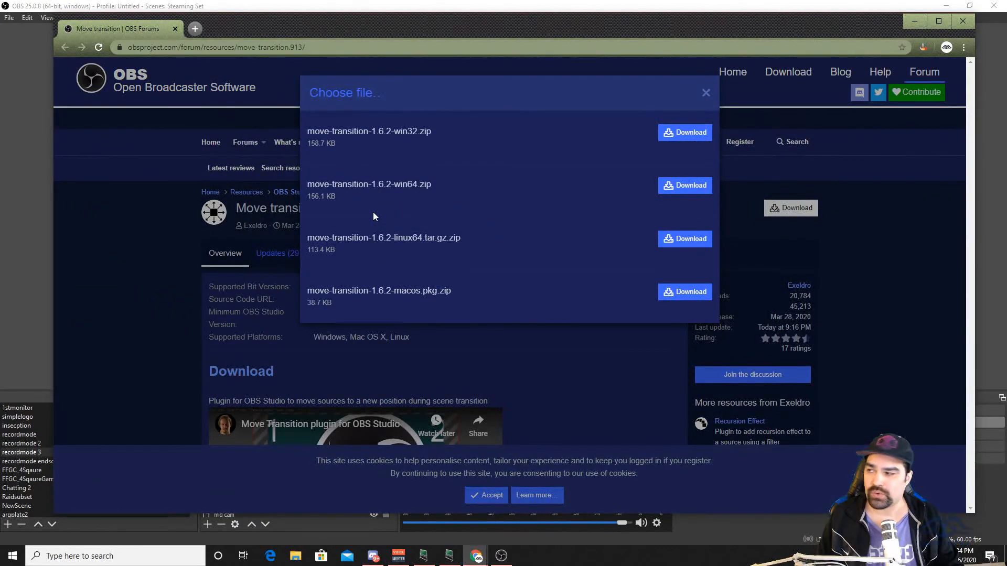
{"action": "mouse_move", "coordinate": [419, 145]}
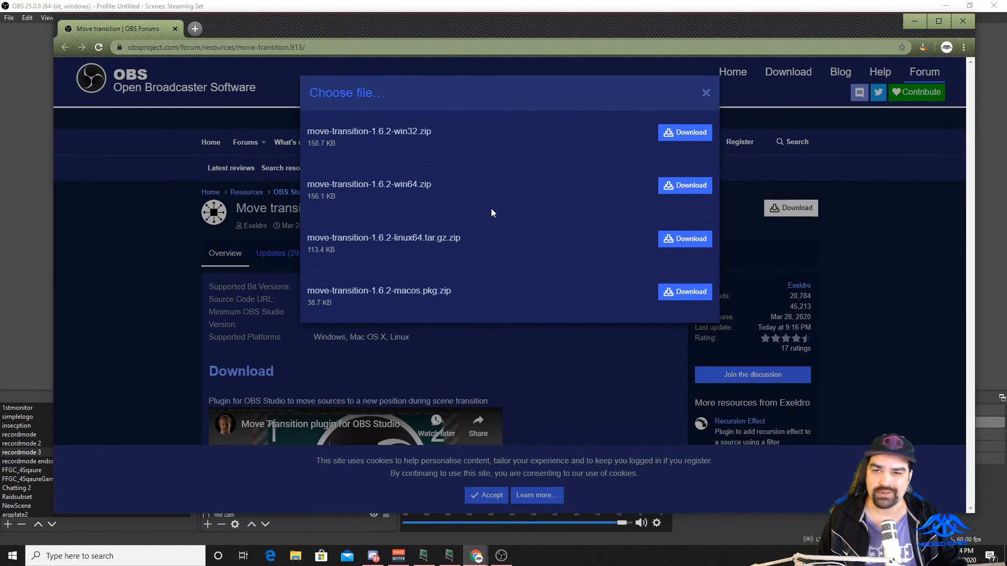
{"action": "mouse_move", "coordinate": [696, 103]}
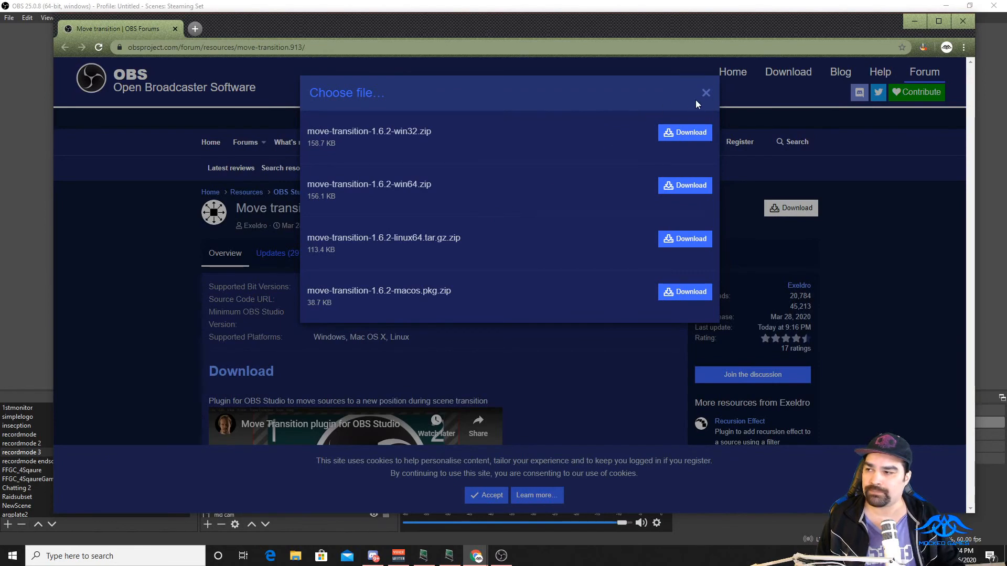
{"action": "left_click", "coordinate": [704, 93]}
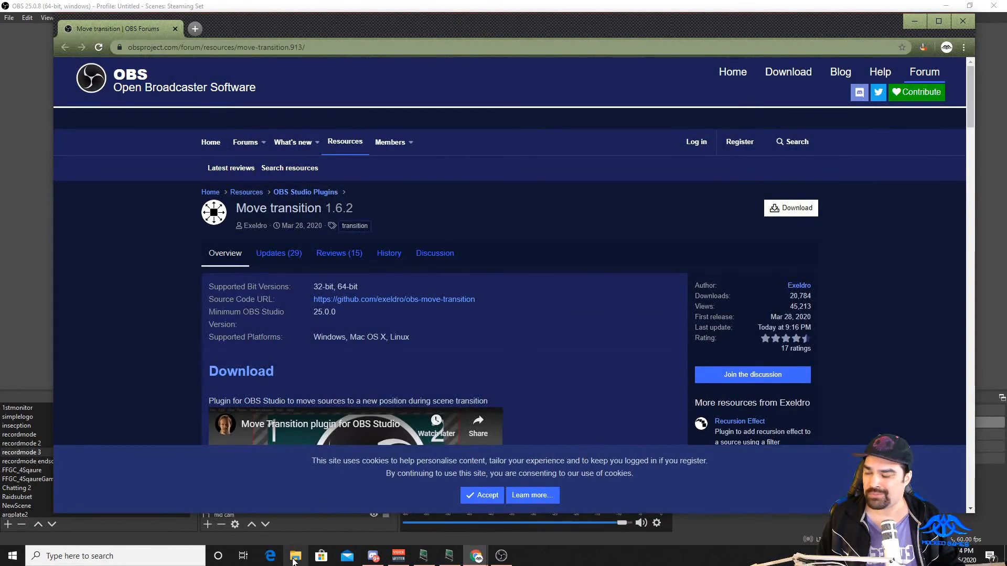
{"action": "left_click", "coordinate": [295, 556]}
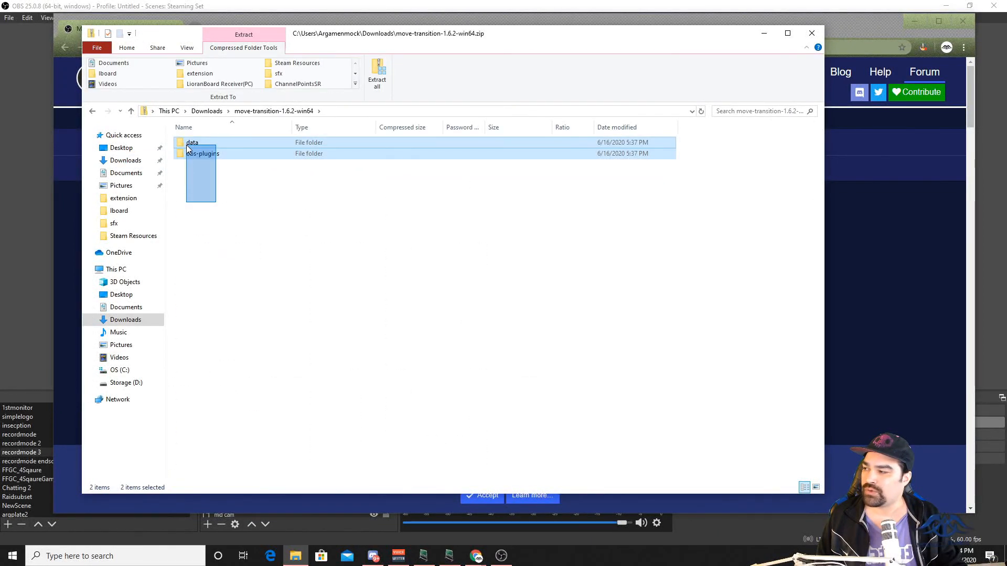
{"action": "right_click", "coordinate": [203, 153]}
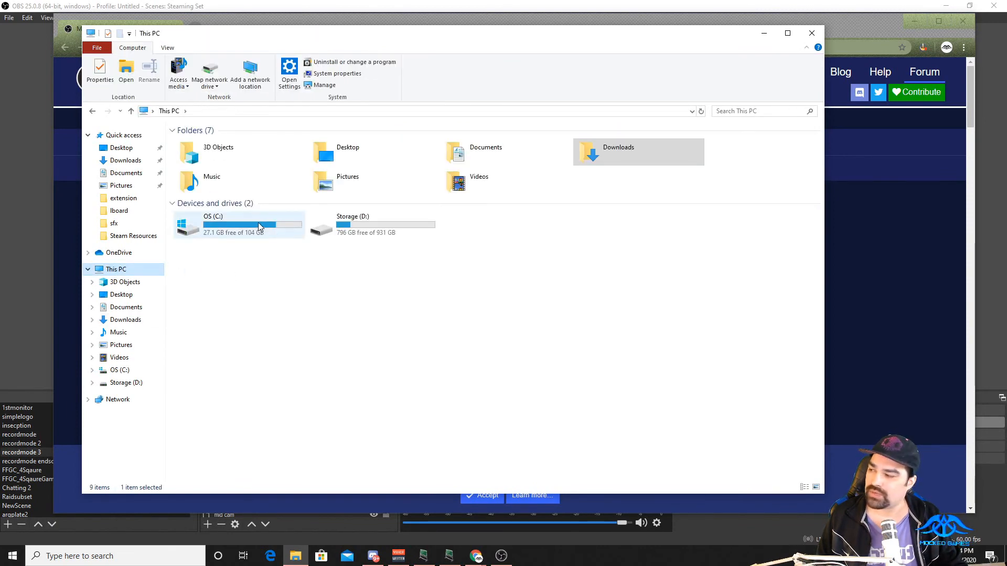
- Paste the plugin folders into C:\Program Files\obs
{"action": "double_click", "coordinate": [238, 225]}
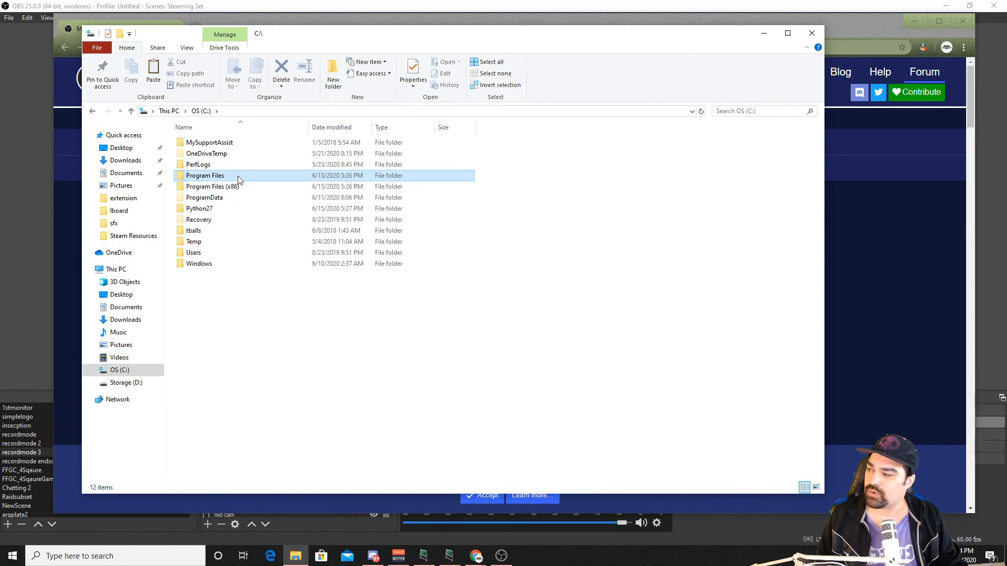
{"action": "double_click", "coordinate": [205, 175]}
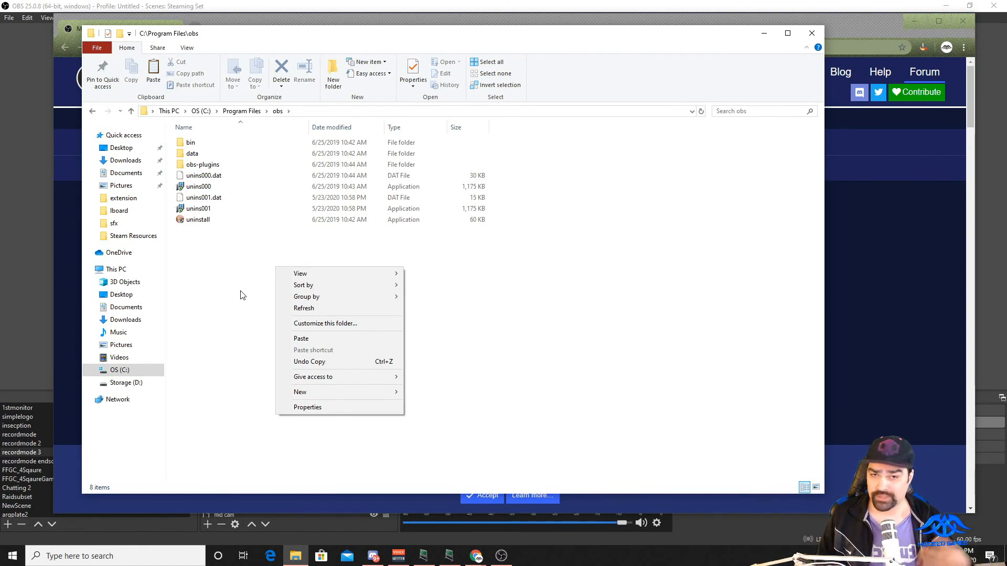
{"action": "left_click", "coordinate": [239, 292]}
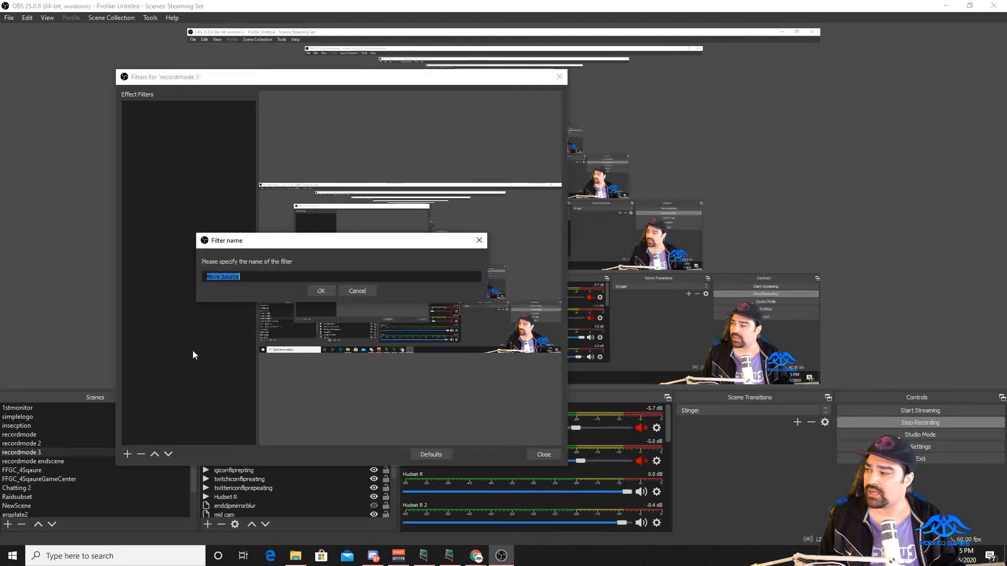
- Confirm the default name for the new Move Source filter on recordmode 3
{"action": "left_click", "coordinate": [321, 291]}
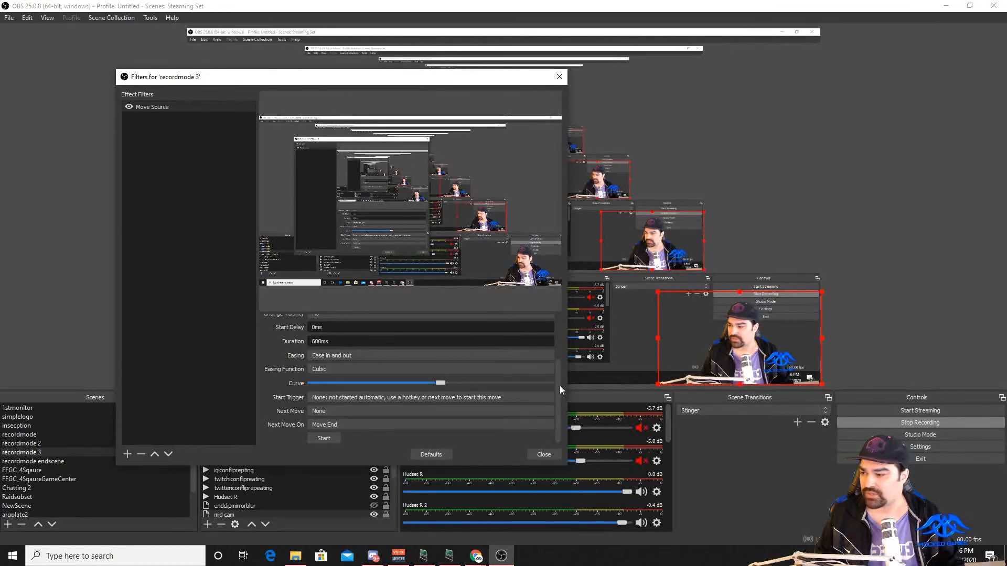
{"action": "left_click", "coordinate": [430, 394]}
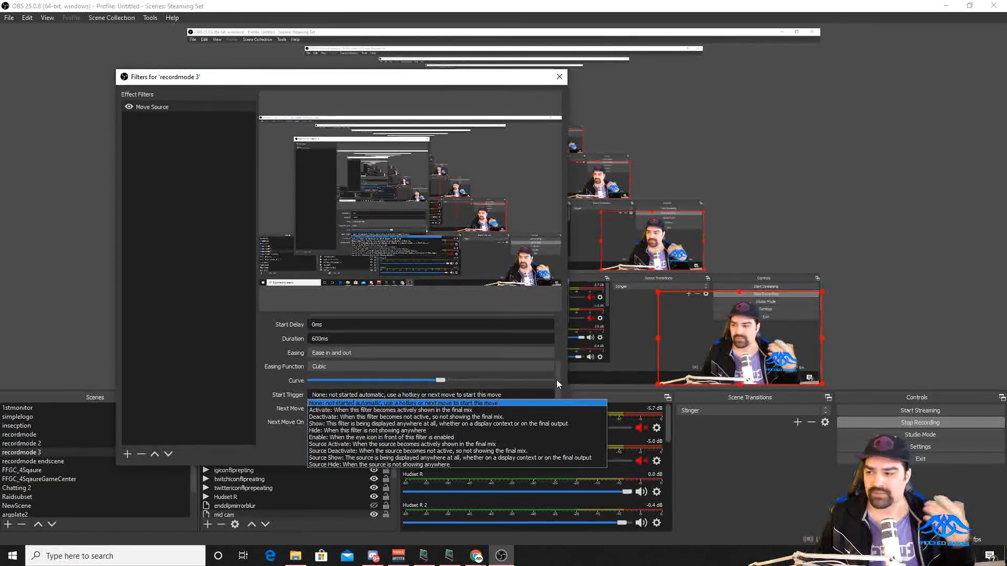
{"action": "left_click", "coordinate": [404, 402]}
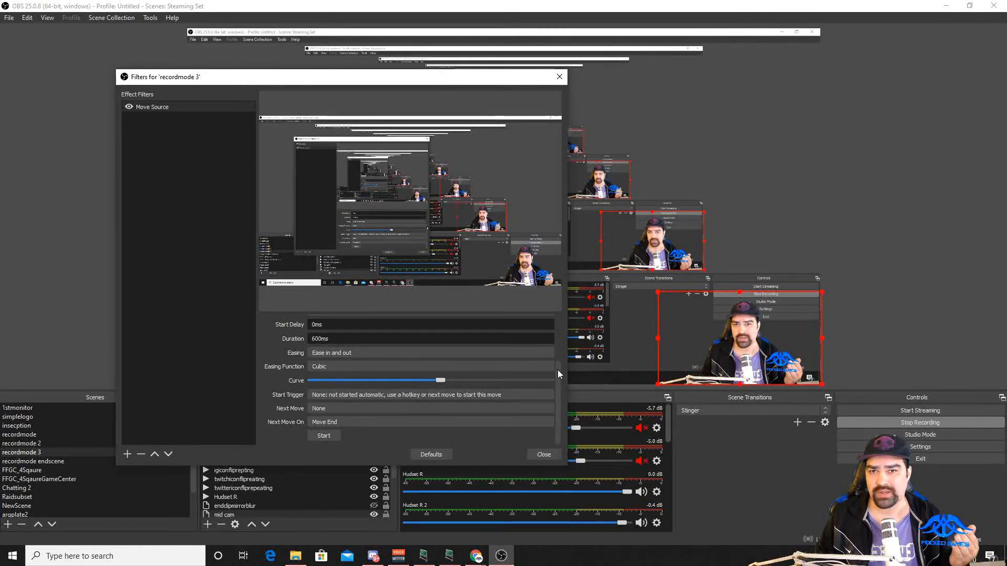
{"action": "mouse_move", "coordinate": [530, 385]}
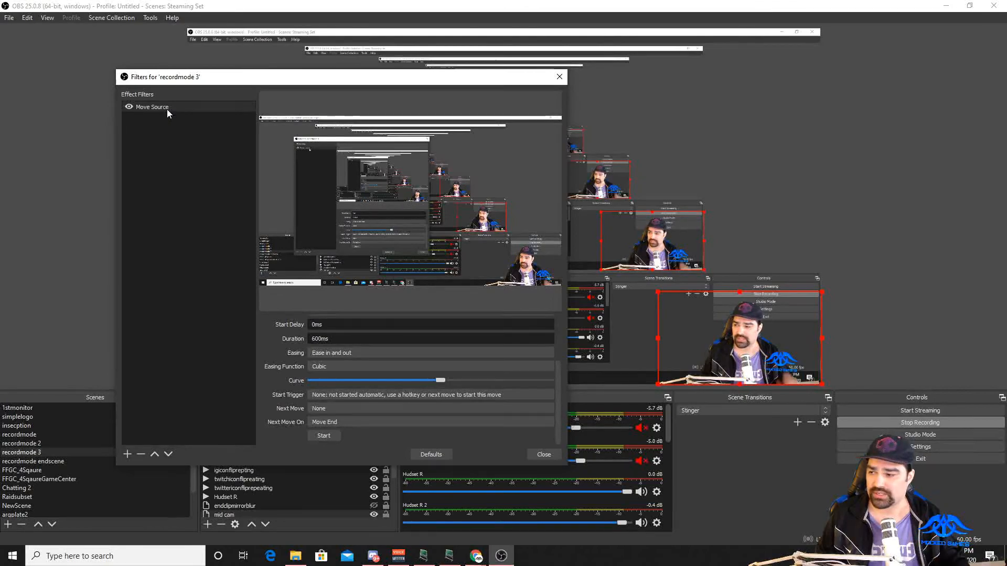
{"action": "left_click", "coordinate": [919, 447]}
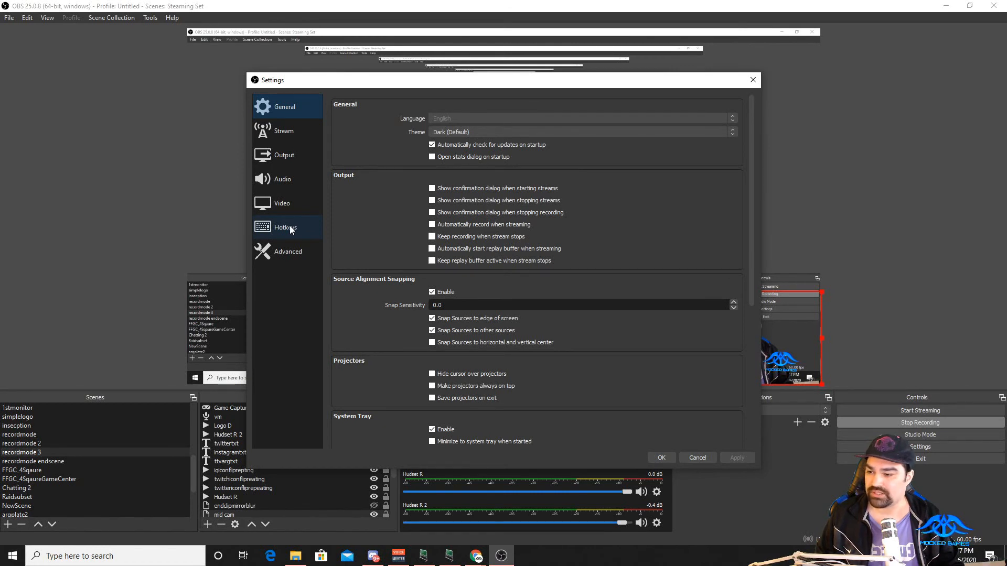
- Show the Hotkeys section of the OBS settings
{"action": "left_click", "coordinate": [286, 226]}
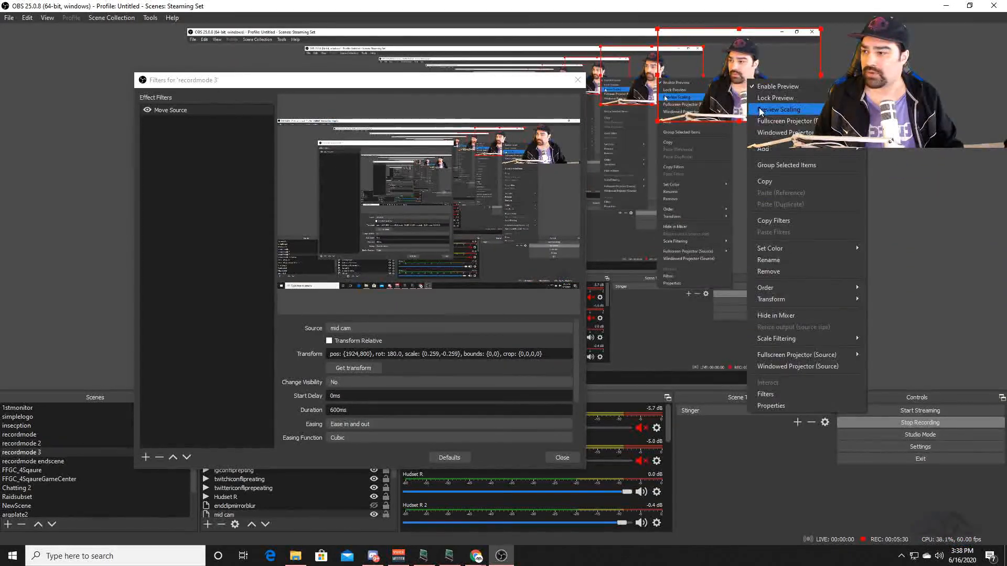
{"action": "mouse_move", "coordinate": [771, 299]}
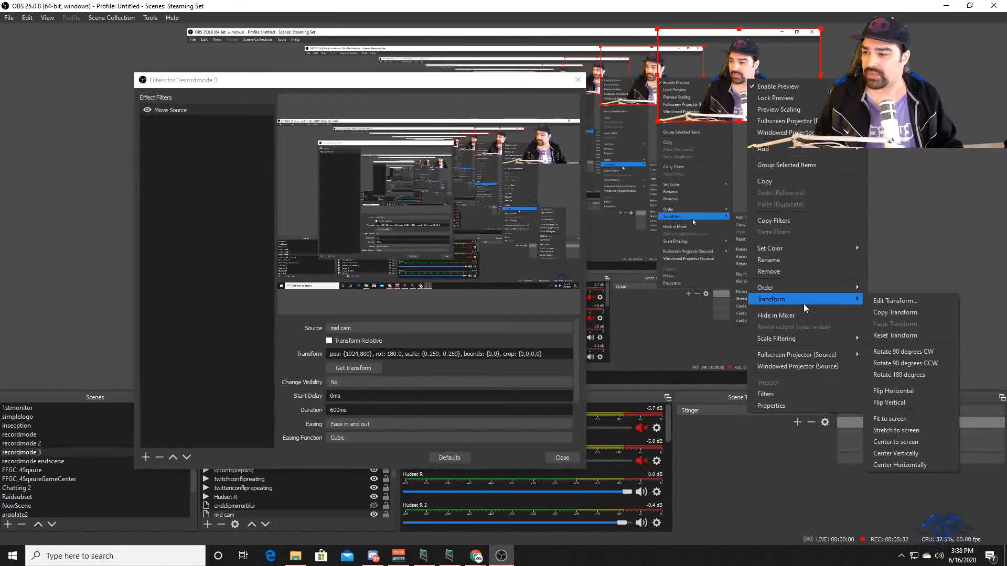